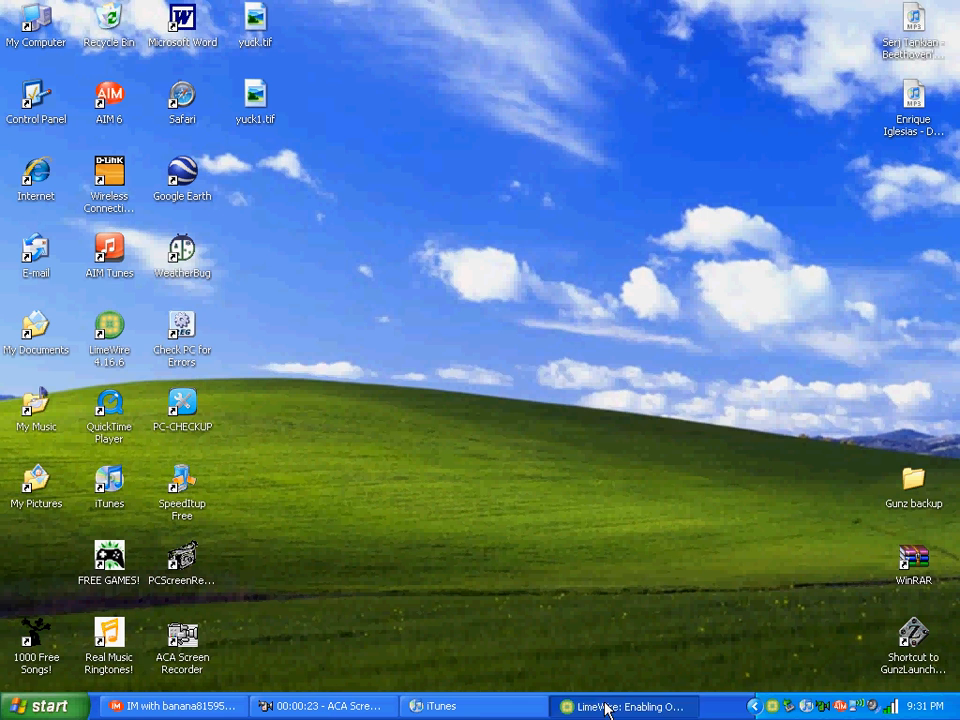
Bring the LimeWire window to the front from the taskbar.
{"action": "left_click", "coordinate": [624, 706]}
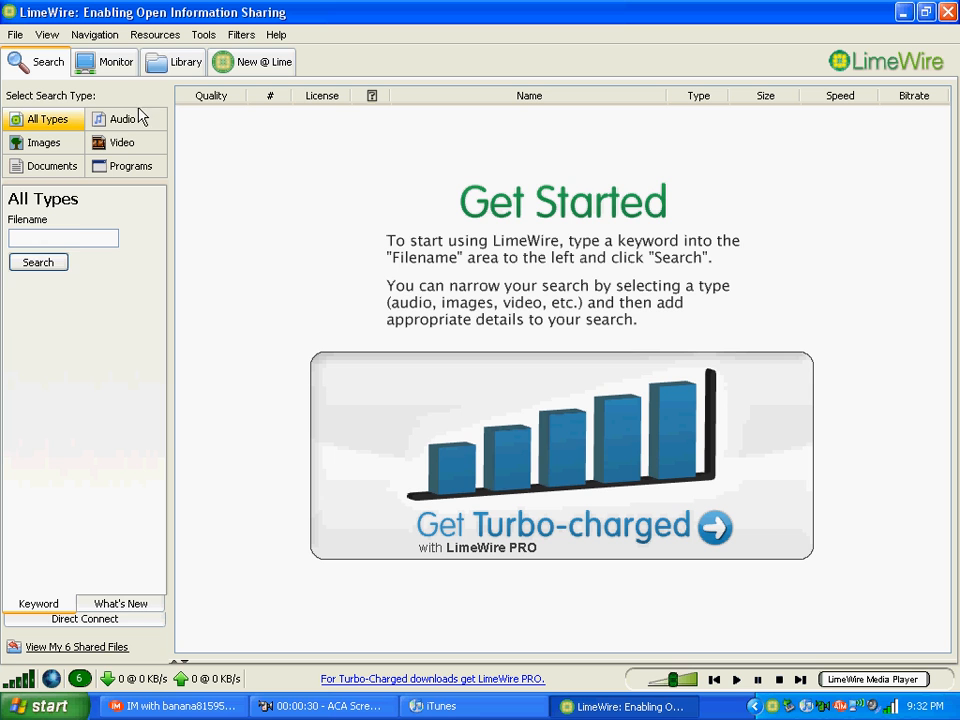
Set up an audio search with title 'Move along' and artist 'all american rejects'.
{"action": "left_click", "coordinate": [122, 118]}
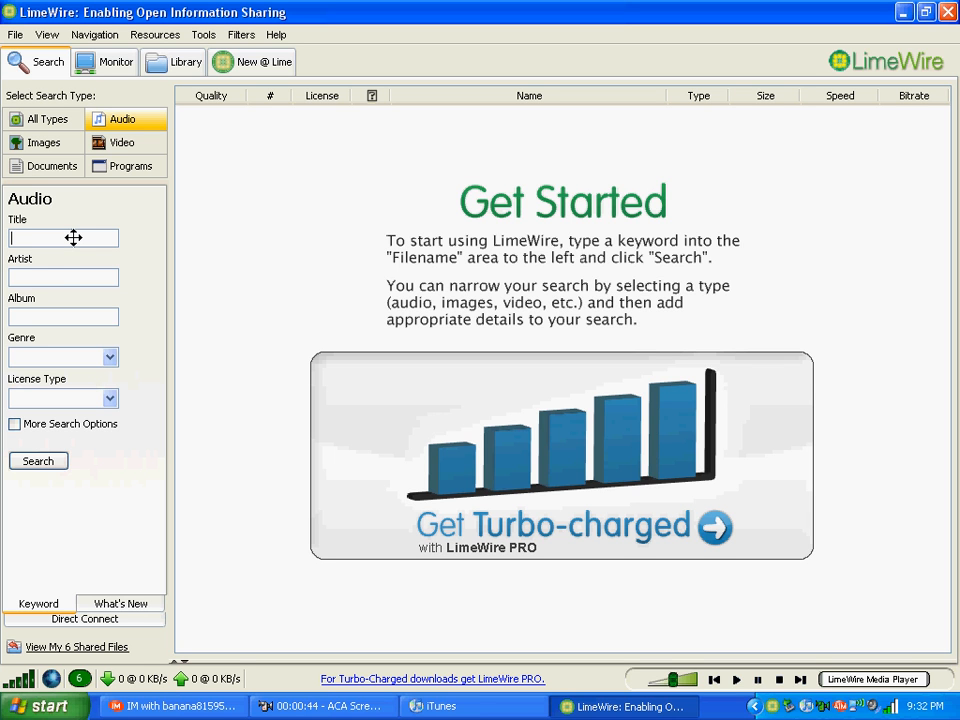
{"action": "type", "text": "Move along"}
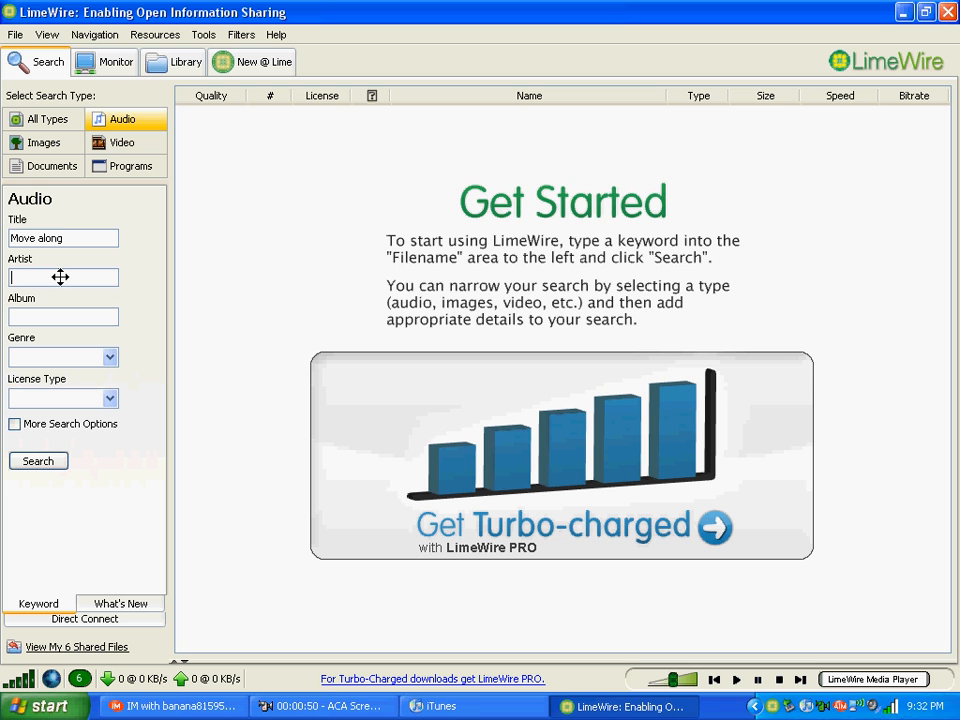
{"action": "type", "text": "all americ"}
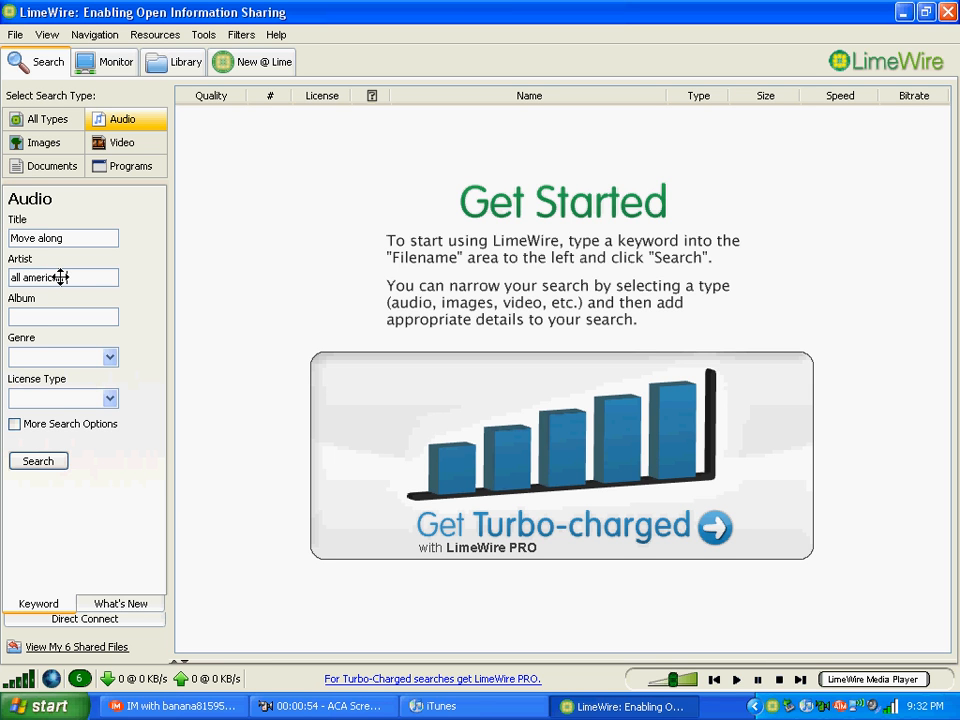
{"action": "type", "text": "rejects"}
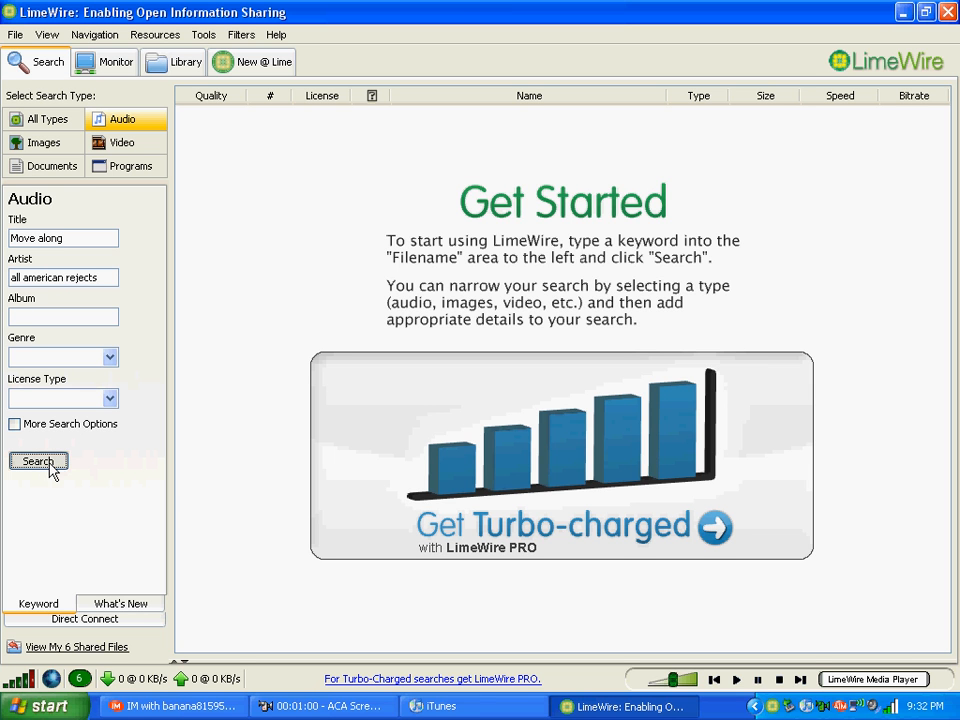
{"action": "mouse_move", "coordinate": [220, 376]}
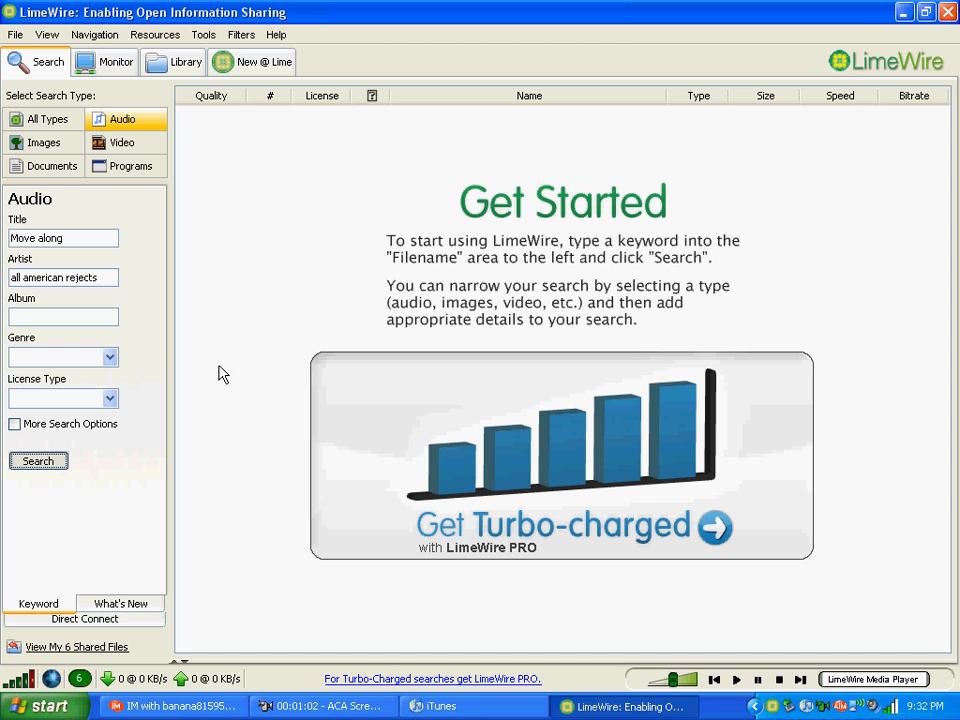
{"action": "mouse_move", "coordinate": [380, 36]}
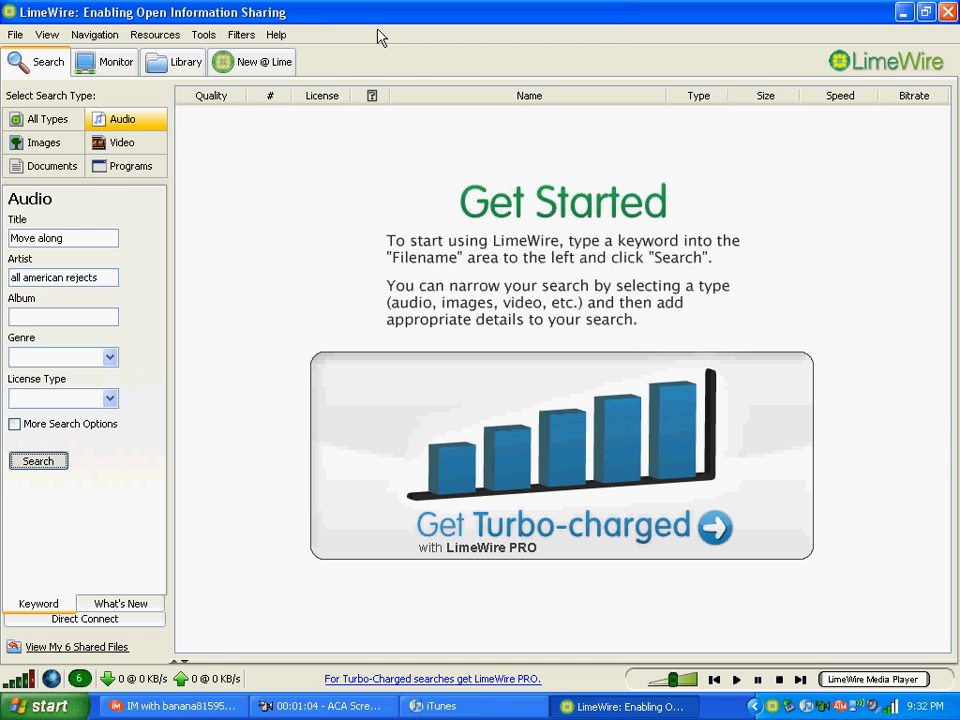
Run the search and pick the All-American Rejects - Move Along mp3 result.
{"action": "left_click", "coordinate": [38, 460]}
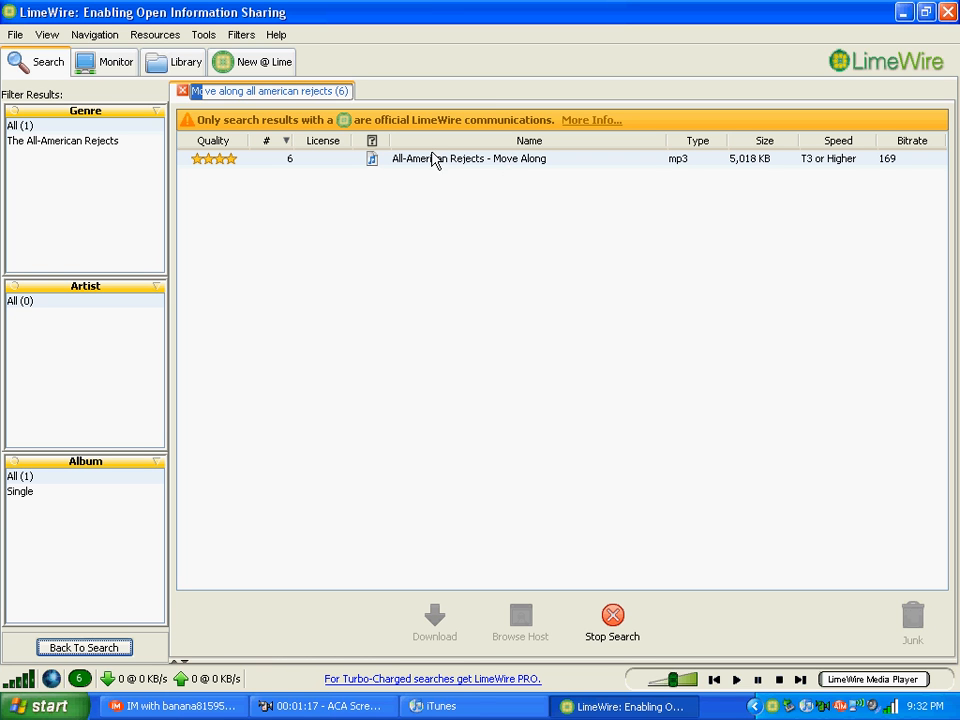
{"action": "mouse_move", "coordinate": [436, 164]}
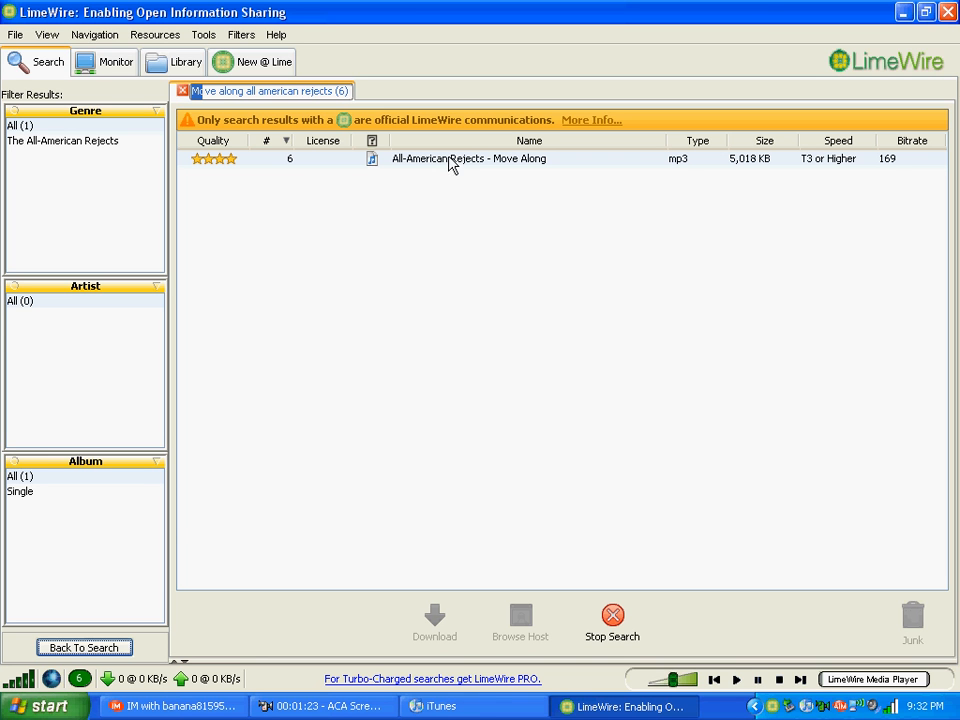
{"action": "left_click", "coordinate": [468, 158]}
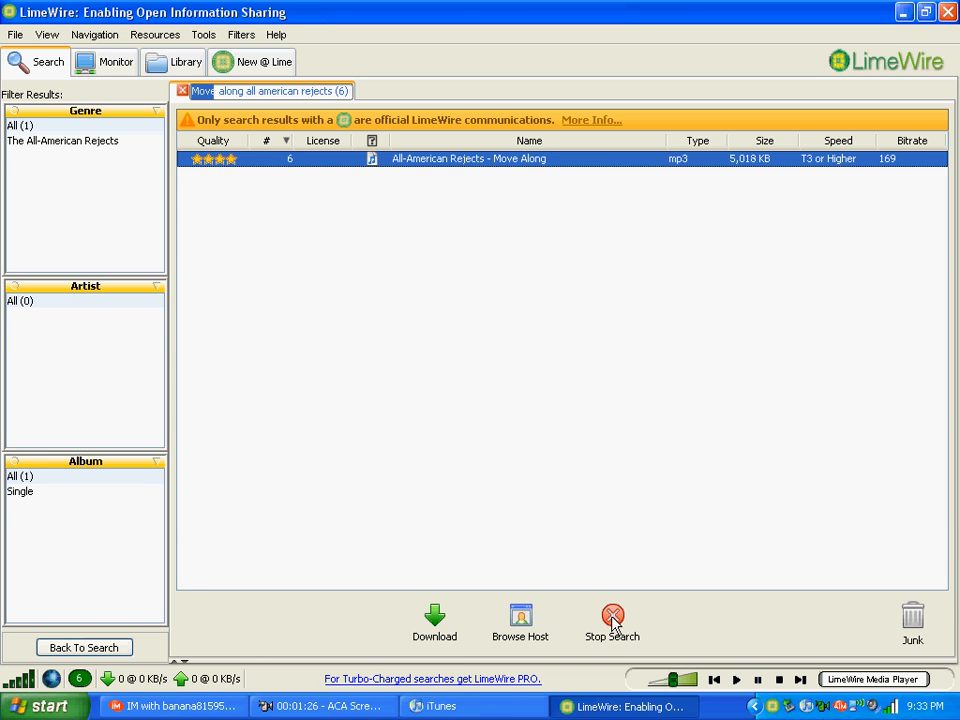
Download Move Along.mp3 to completion and shrink LimeWire from full screen.
{"action": "left_click", "coordinate": [434, 618]}
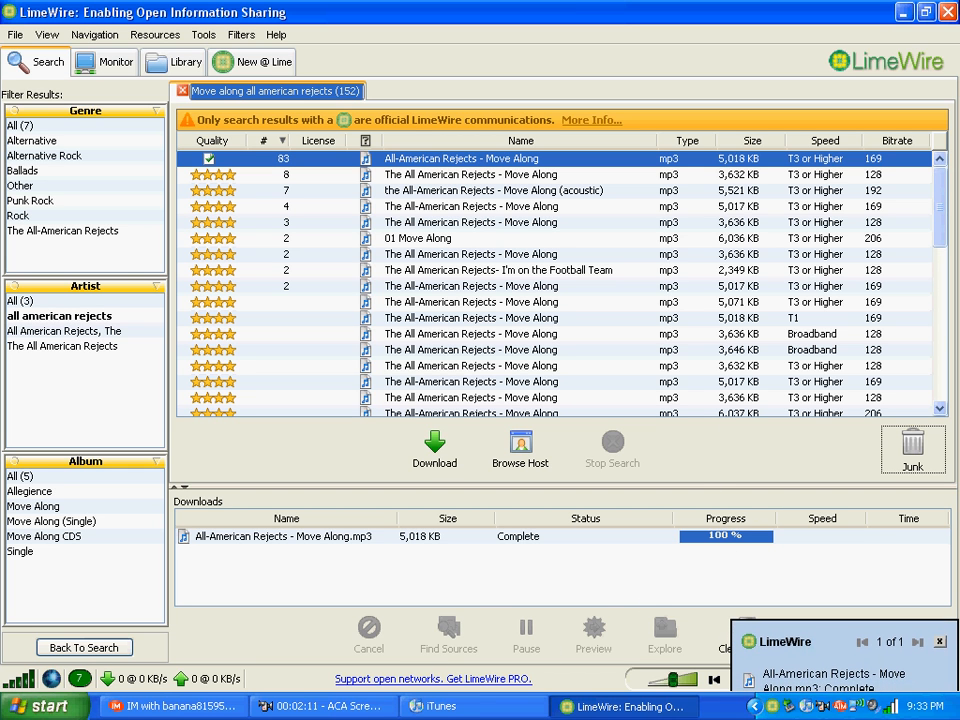
{"action": "left_click", "coordinate": [922, 12]}
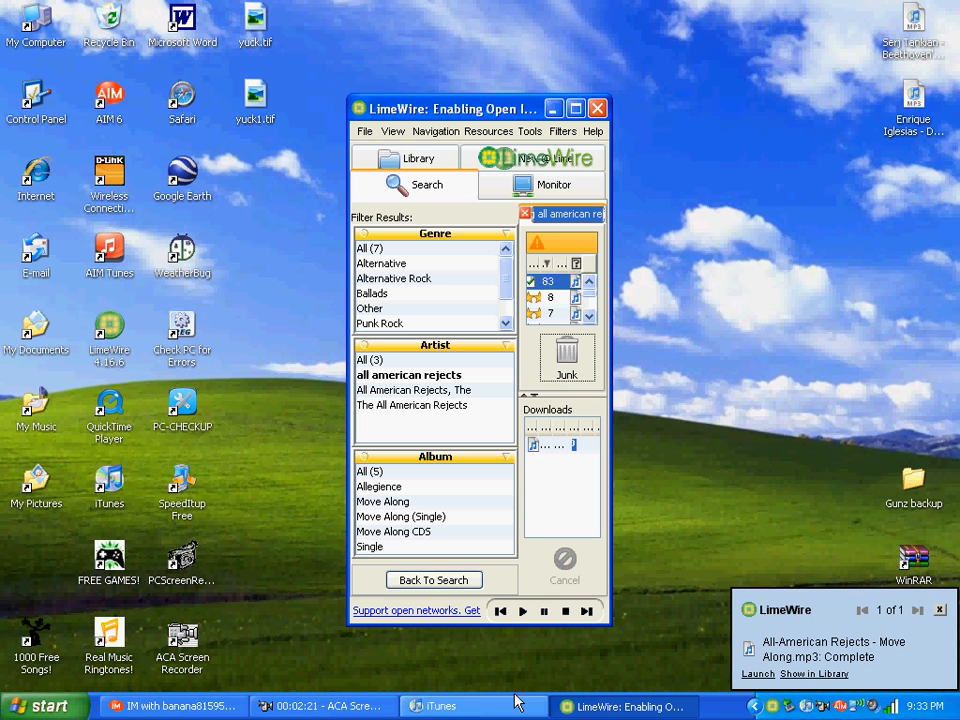
Switch to iTunes and show the Music library song list.
{"action": "left_click", "coordinate": [440, 704]}
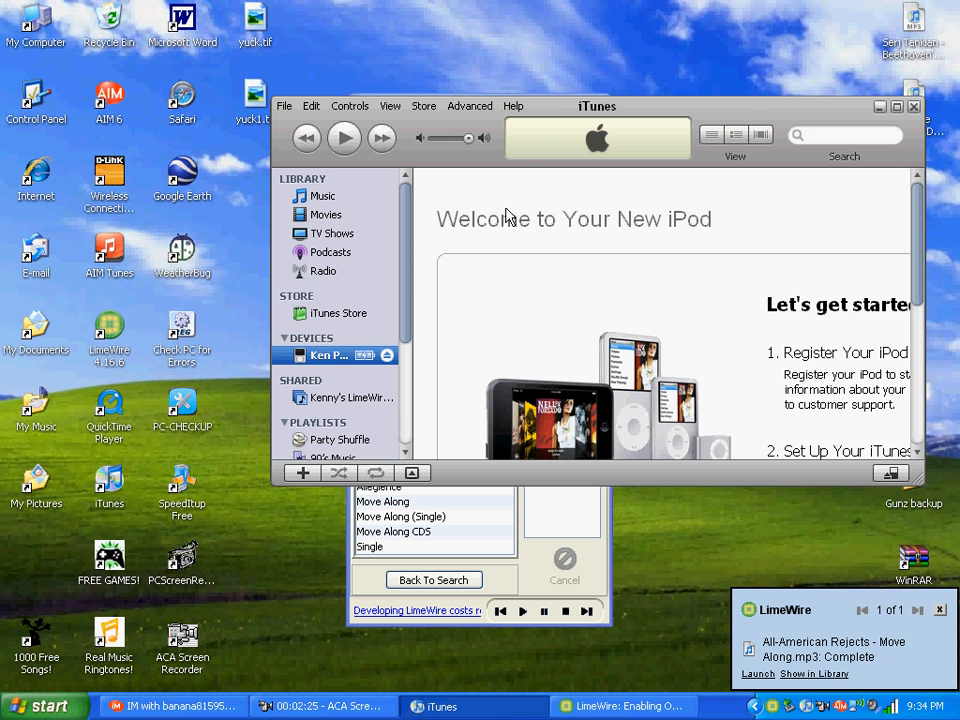
{"action": "left_click", "coordinate": [624, 706]}
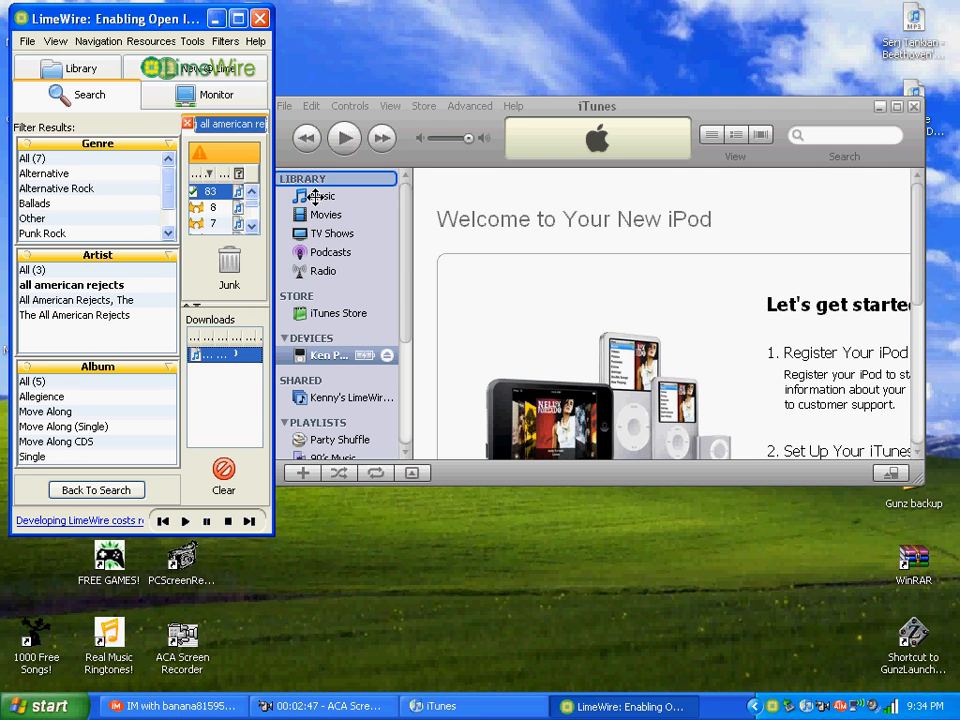
{"action": "mouse_move", "coordinate": [316, 200]}
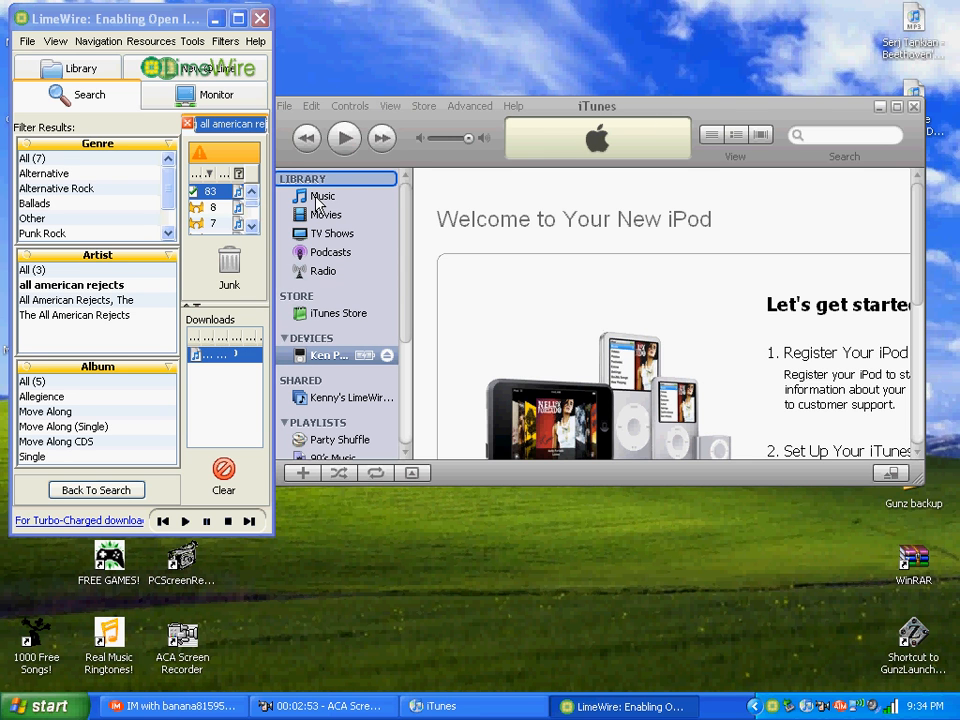
{"action": "left_click", "coordinate": [330, 356]}
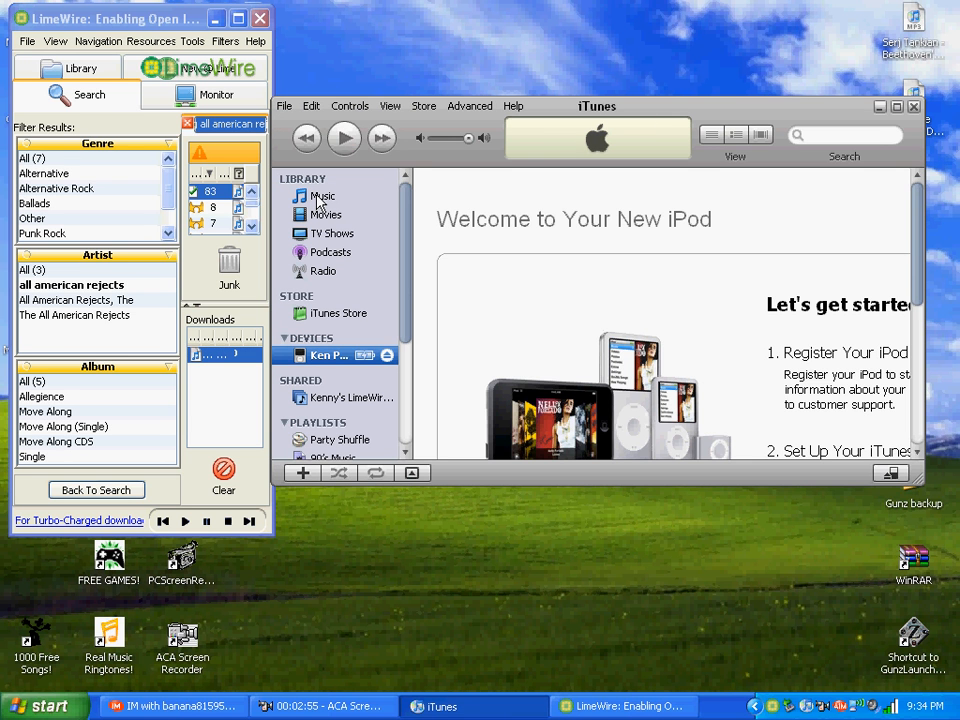
{"action": "mouse_move", "coordinate": [884, 152]}
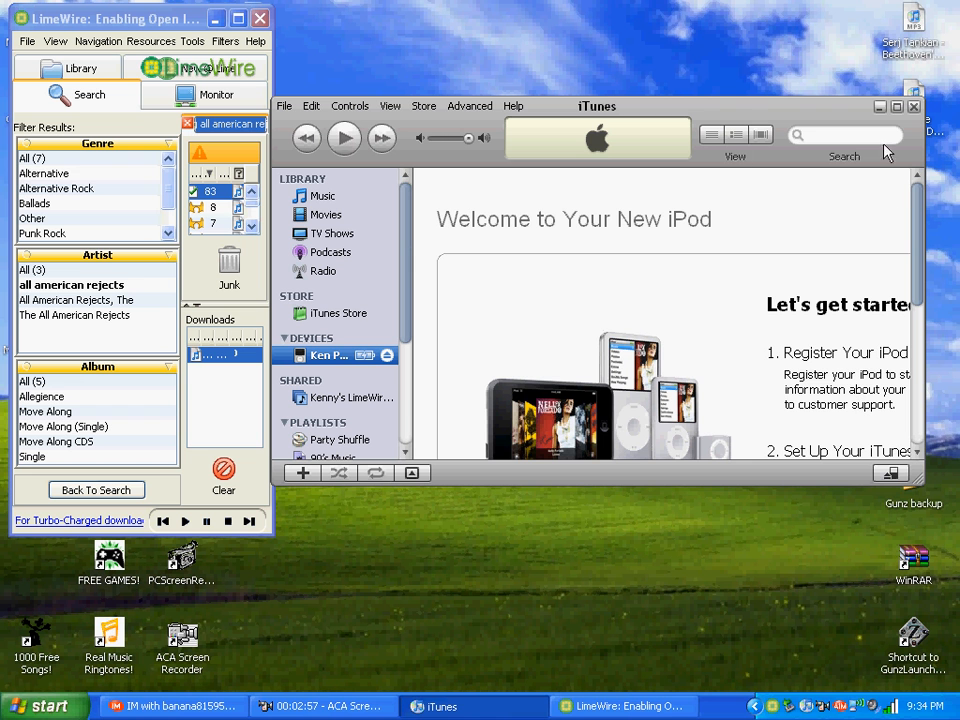
{"action": "mouse_move", "coordinate": [432, 228]}
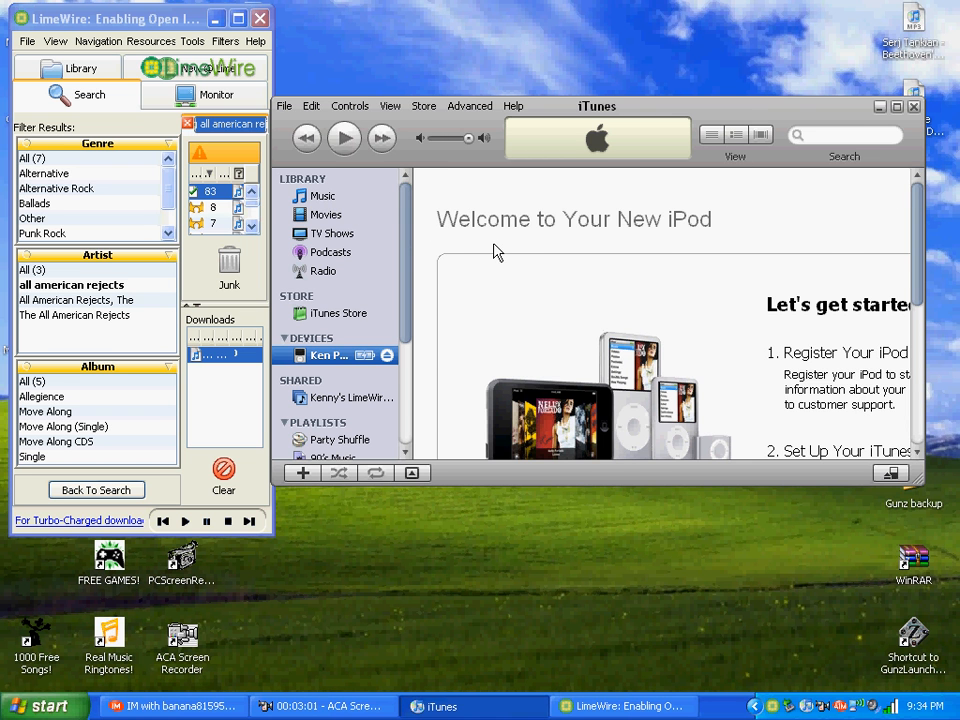
{"action": "left_click", "coordinate": [324, 196]}
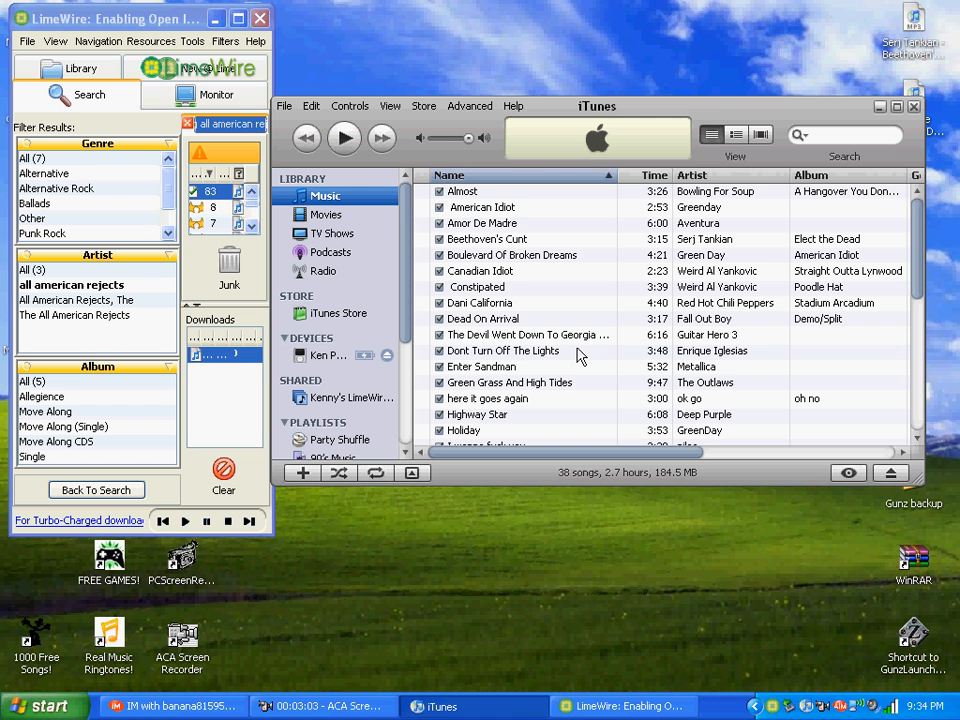
{"action": "mouse_move", "coordinate": [924, 280]}
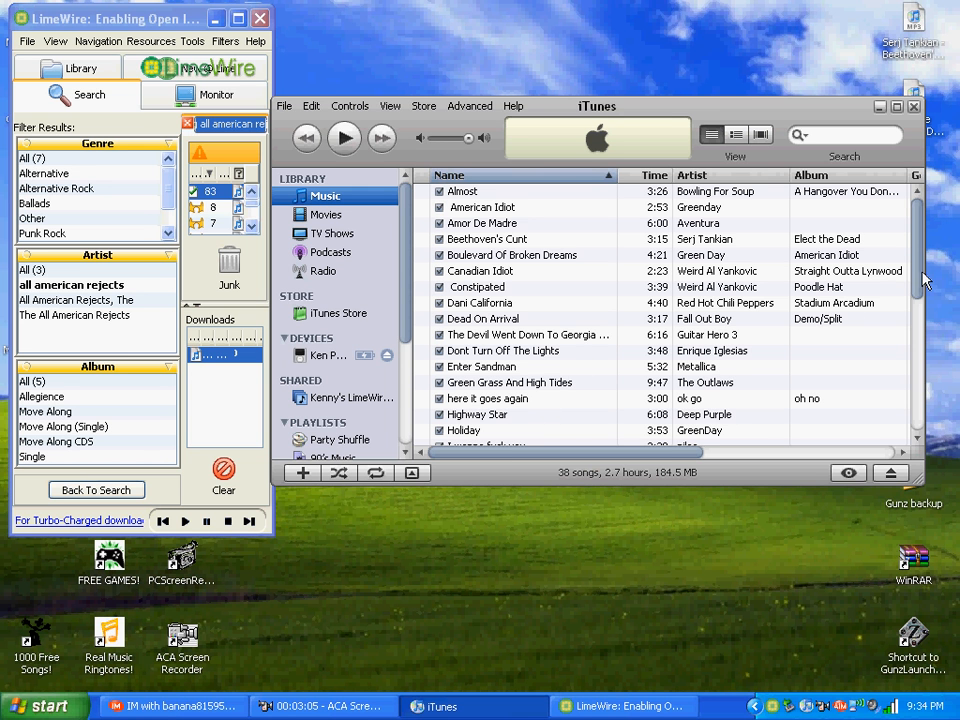
Locate Move Along in the iTunes song list and get LimeWire out of the way.
{"action": "scroll", "scroll_direction": "down", "scroll_amount": 3}
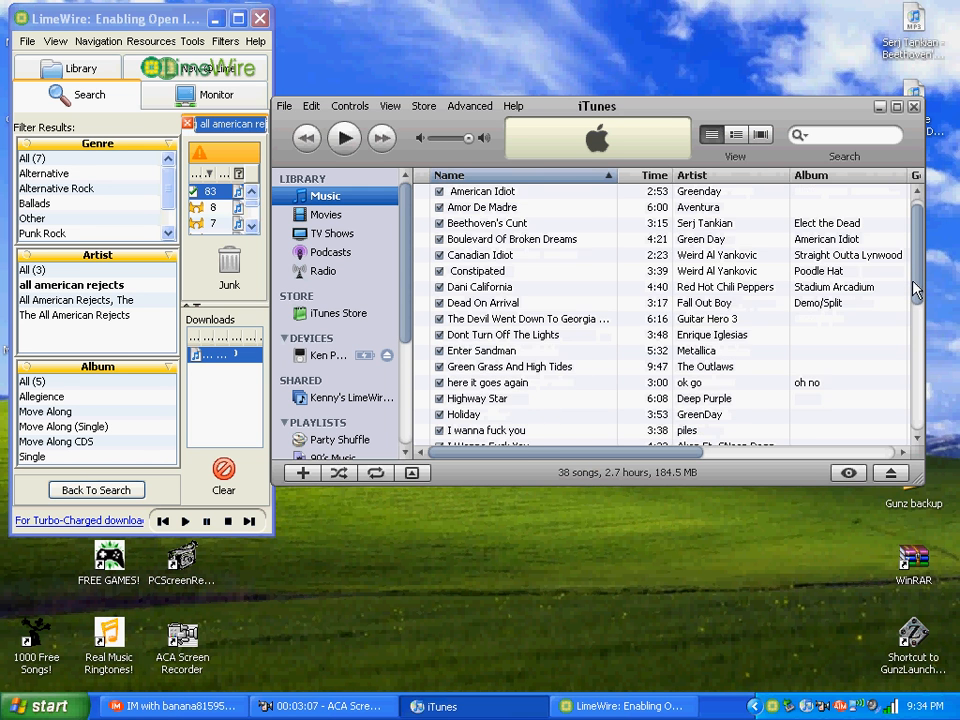
{"action": "scroll", "scroll_direction": "down", "scroll_amount": 3}
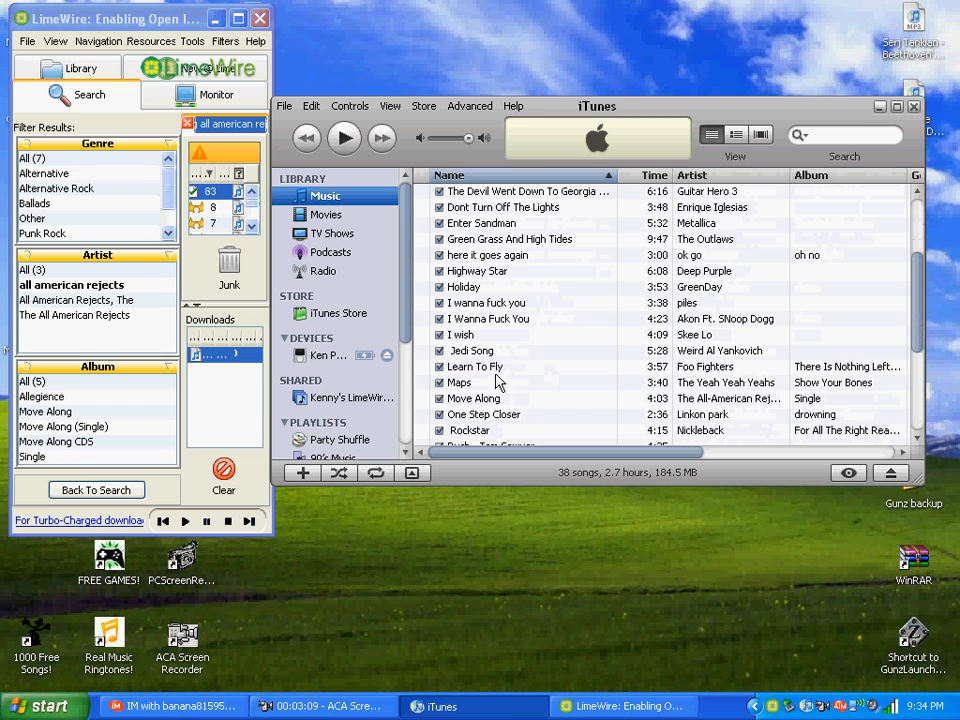
{"action": "left_click", "coordinate": [476, 398]}
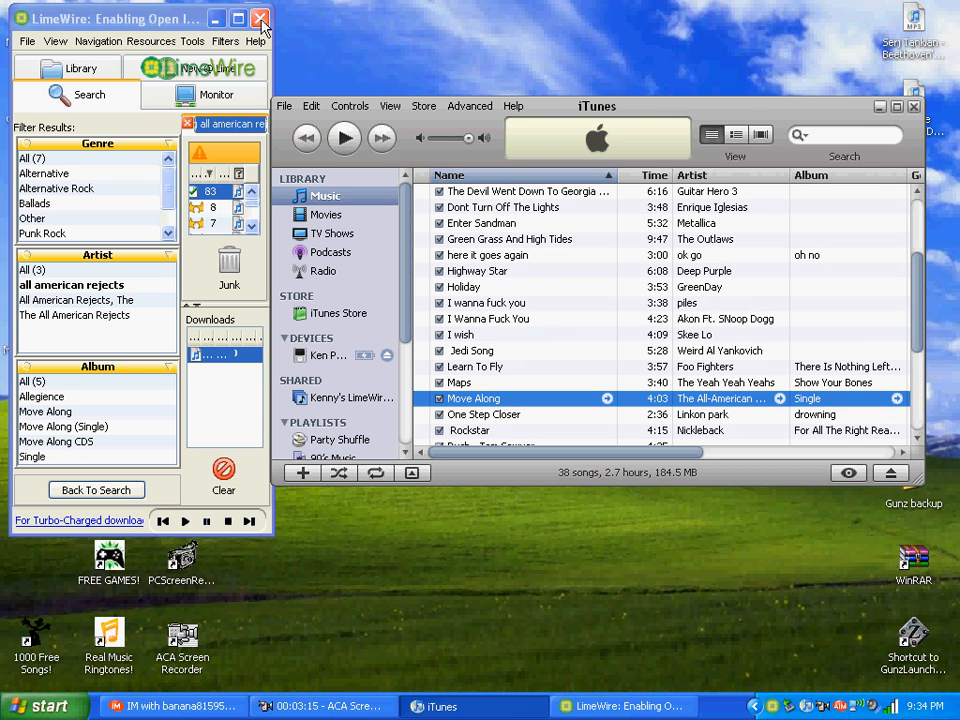
{"action": "left_click", "coordinate": [260, 18]}
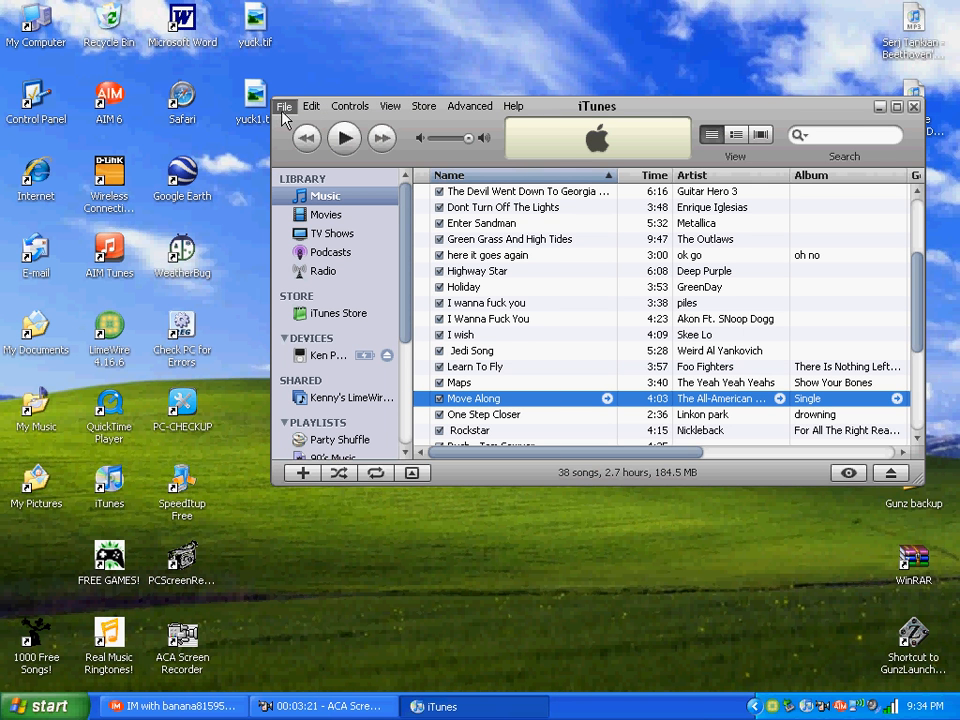
Sync the iTunes library to the iPod via File > Sync "Ken P...".
{"action": "left_click", "coordinate": [284, 106]}
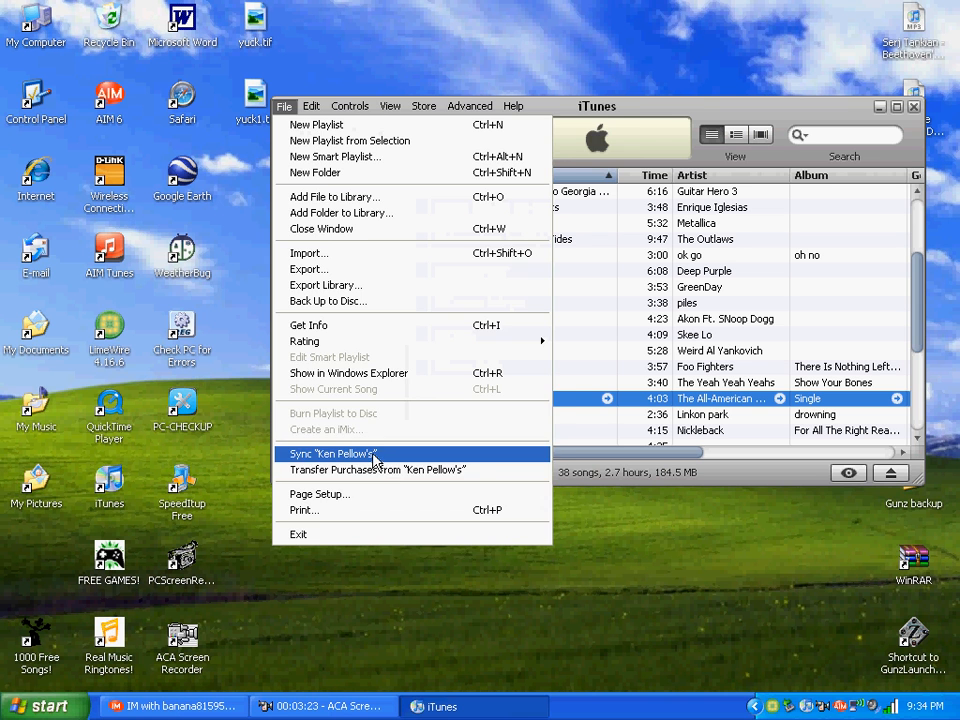
{"action": "left_click", "coordinate": [330, 452]}
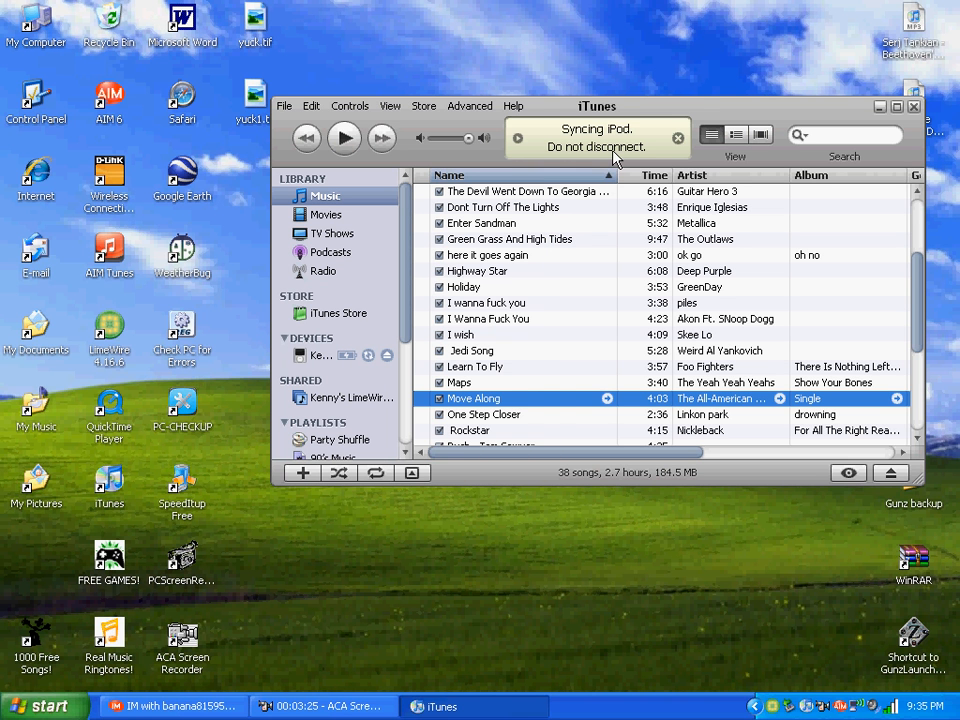
{"action": "mouse_move", "coordinate": [648, 152]}
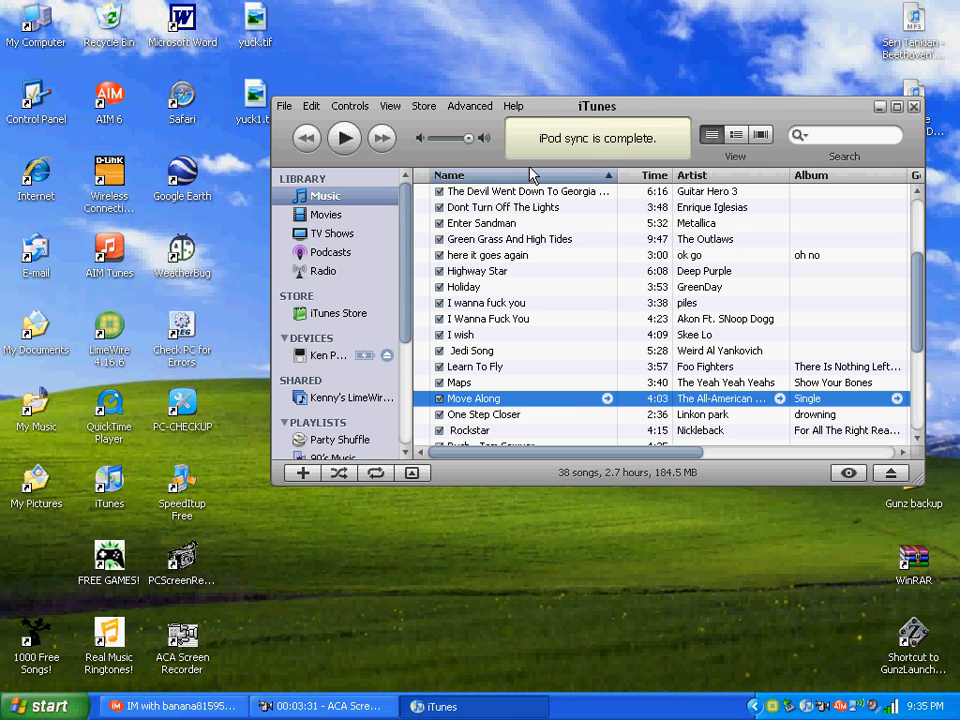
{"action": "mouse_move", "coordinate": [724, 402]}
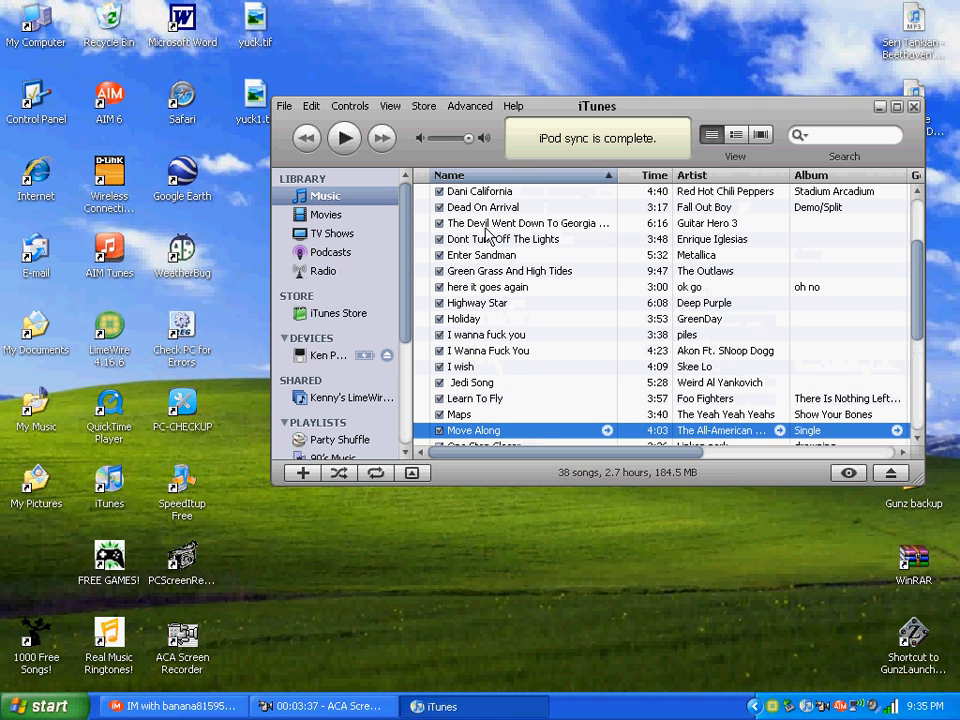
{"action": "left_click", "coordinate": [504, 238]}
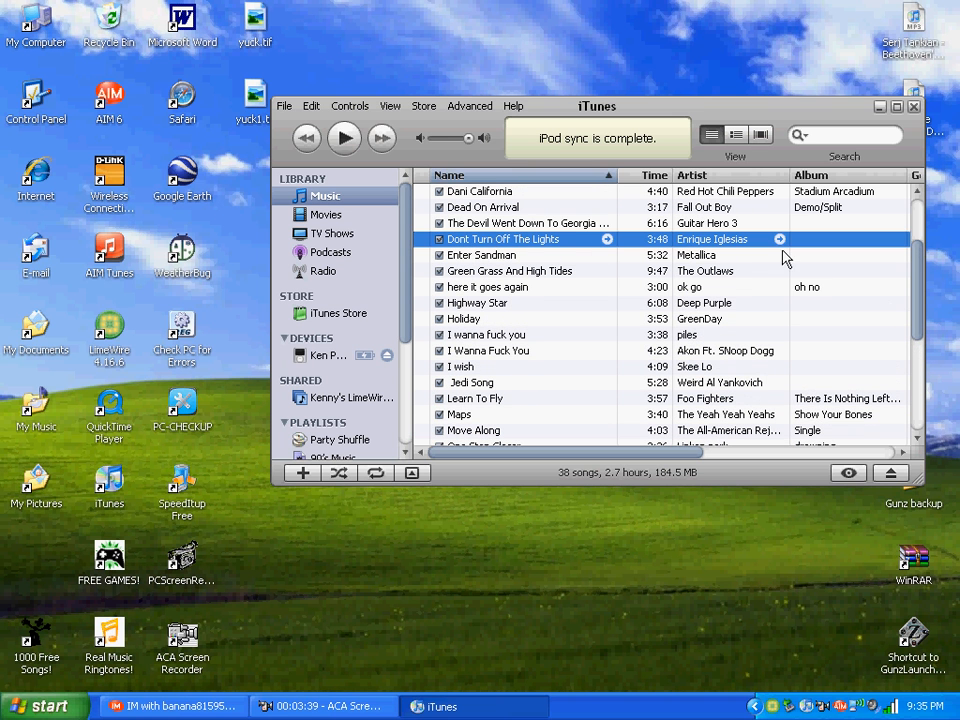
{"action": "mouse_move", "coordinate": [918, 308]}
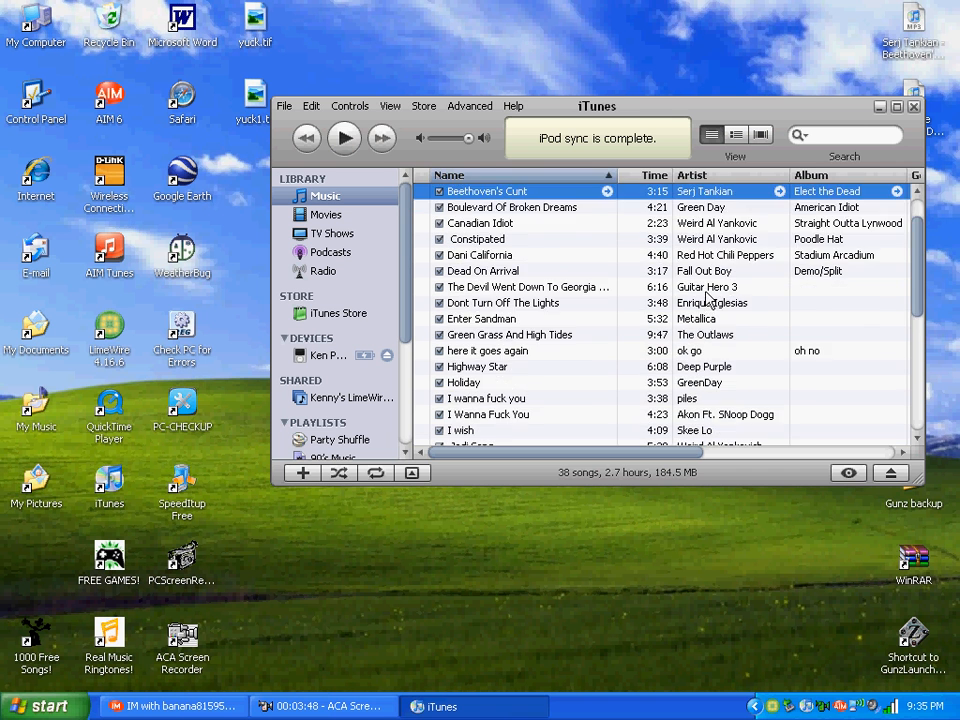
{"action": "scroll", "scroll_direction": "down", "scroll_amount": 3}
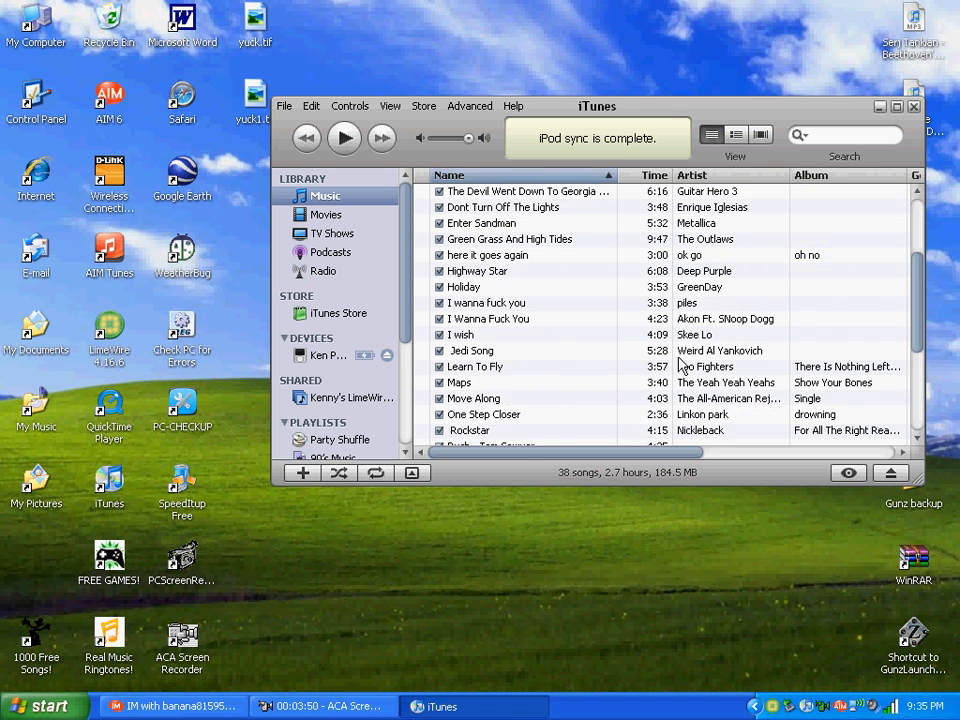
{"action": "scroll", "scroll_direction": "down", "scroll_amount": 3}
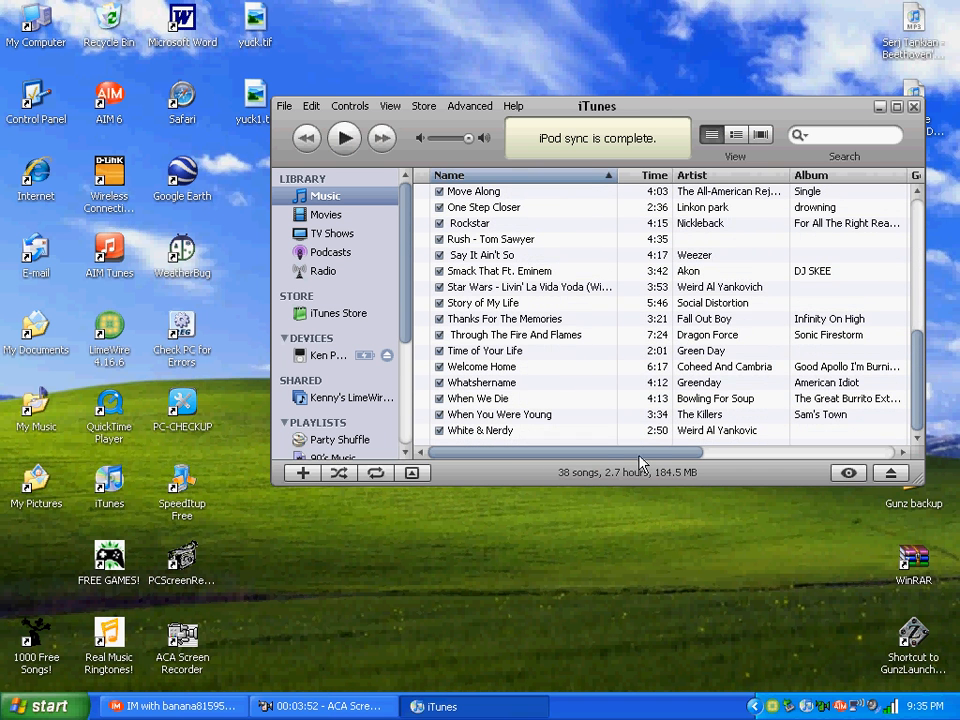